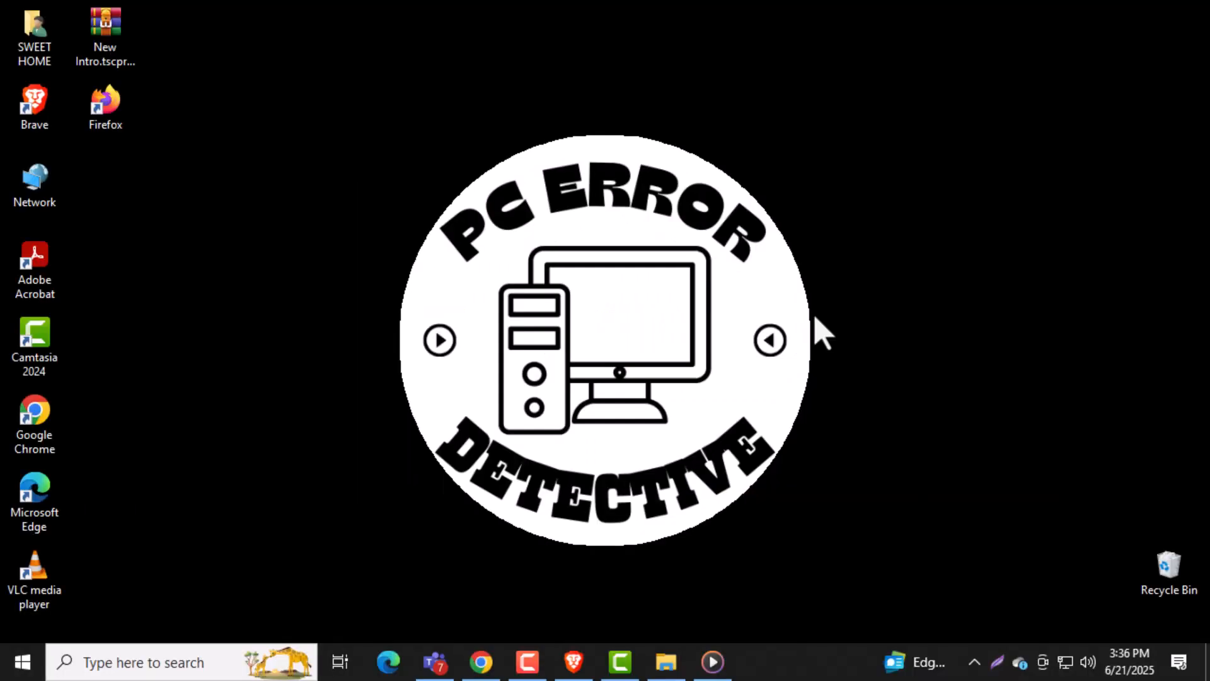
mouse_move(770, 339)
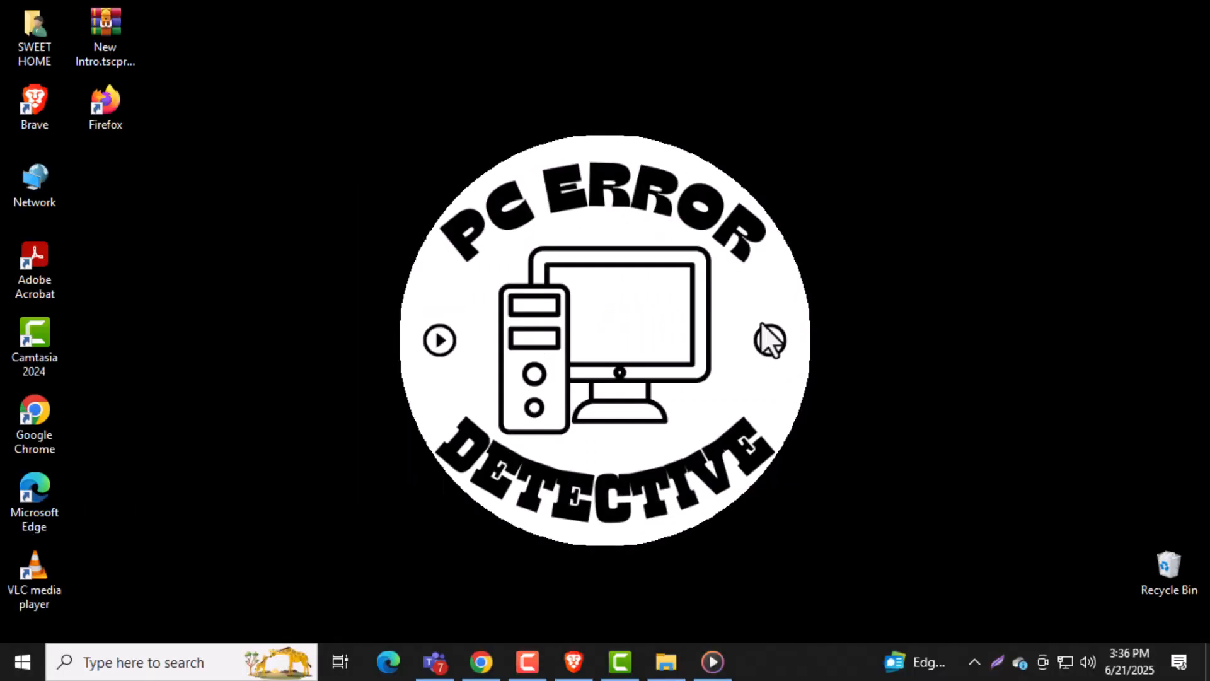
mouse_move(567, 625)
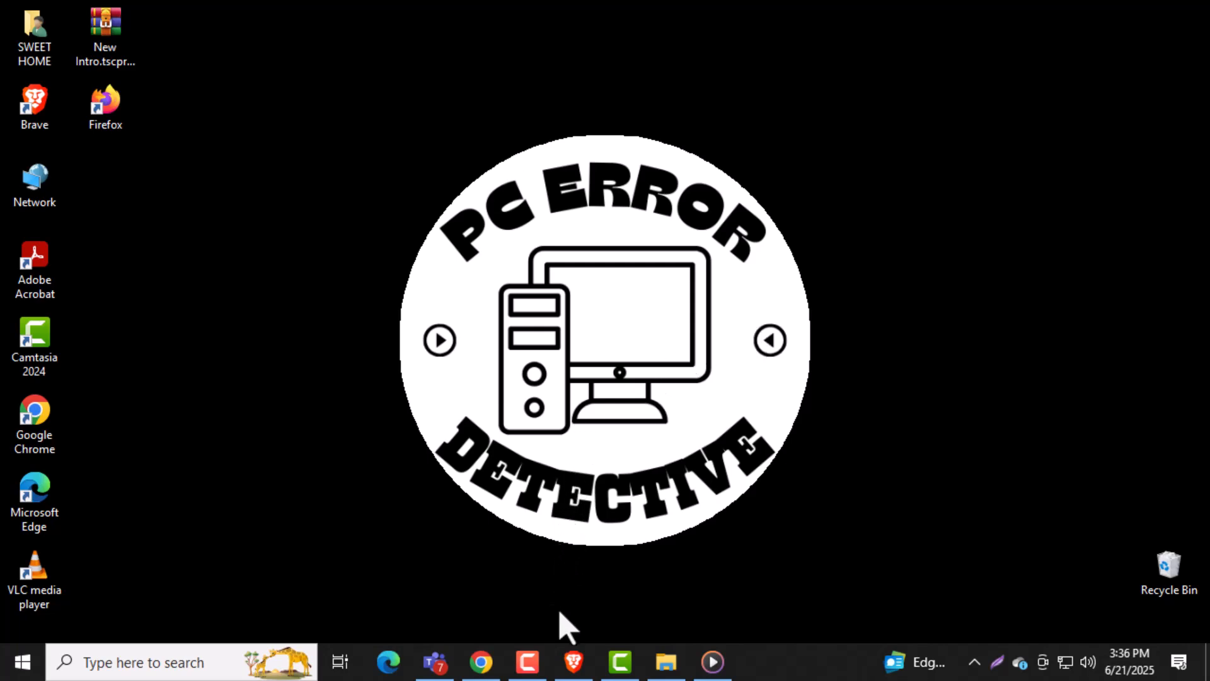
- Launch Brave from the taskbar and reach Settings through the main menu
click(574, 662)
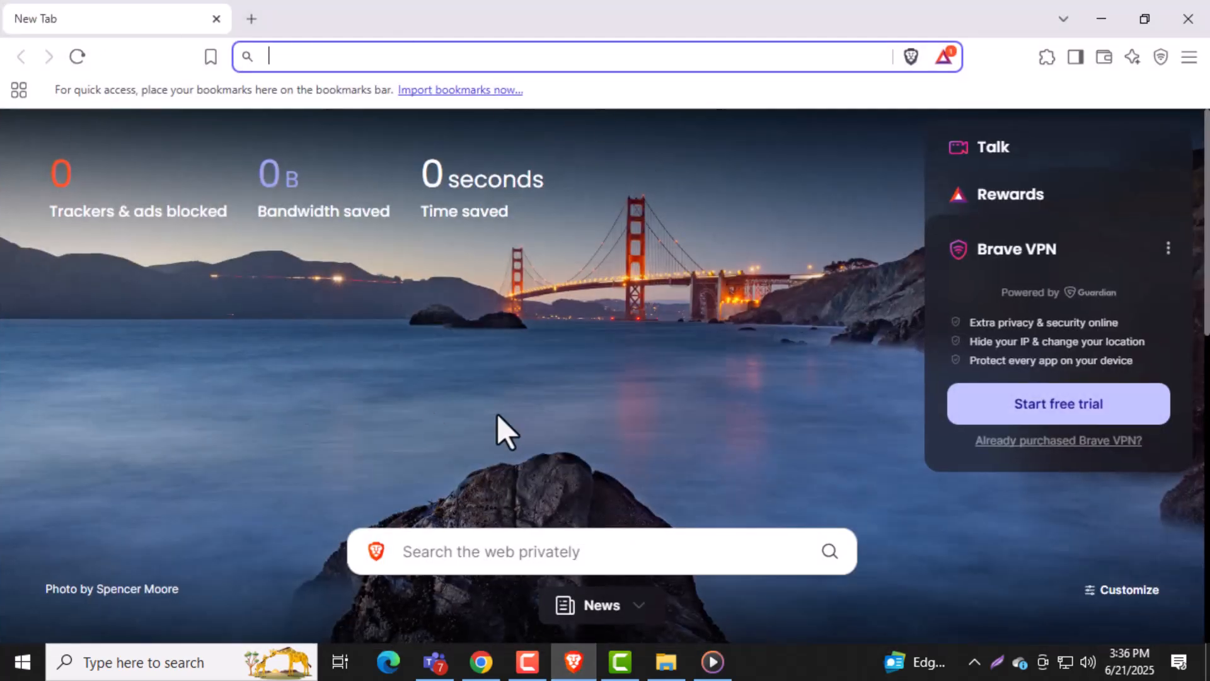
mouse_move(1104, 105)
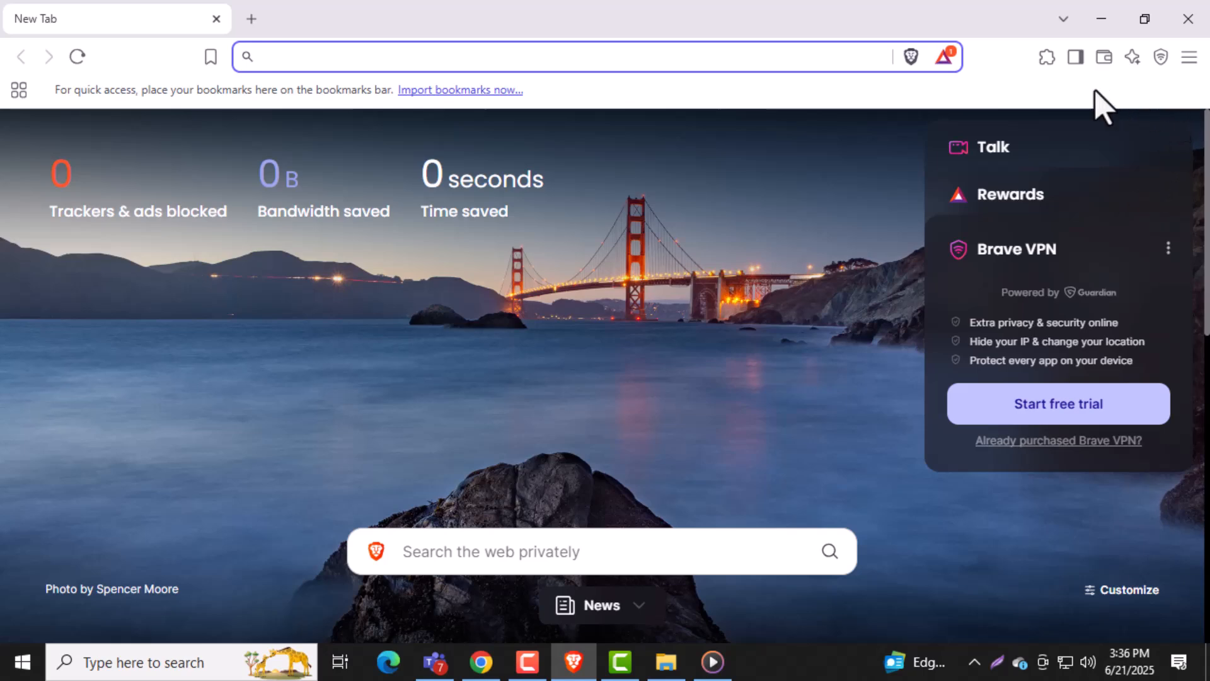
mouse_move(915, 142)
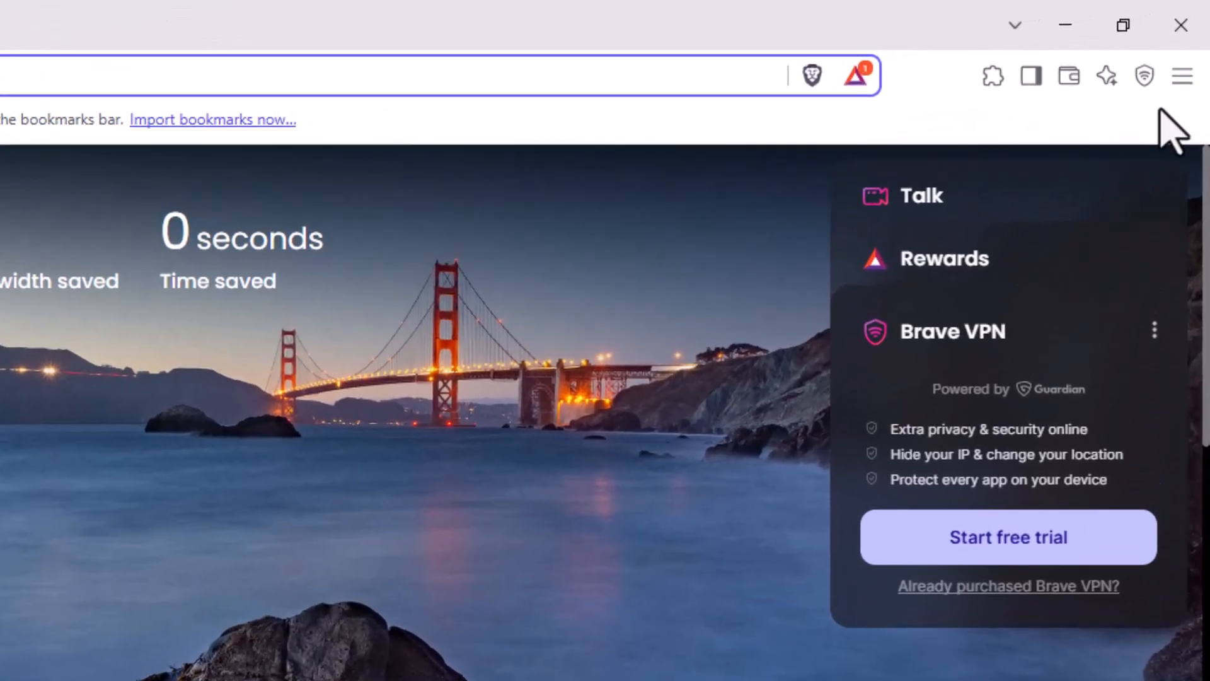
click(1181, 75)
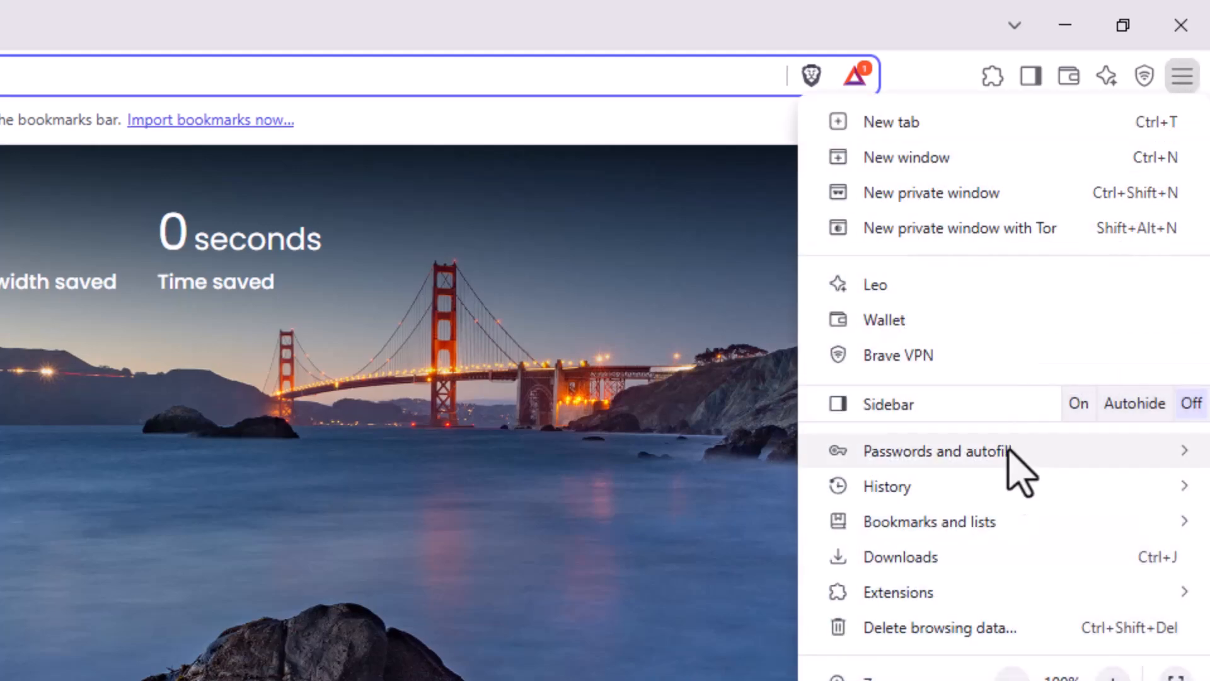
scroll(down, 3)
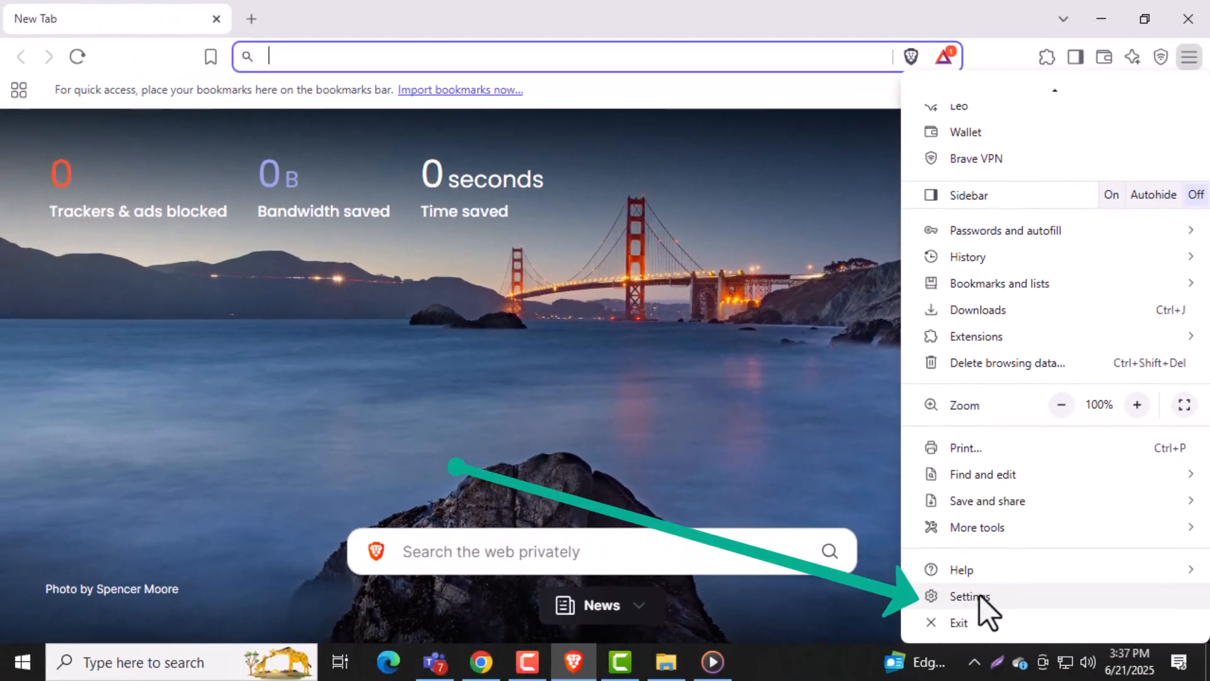
click(969, 596)
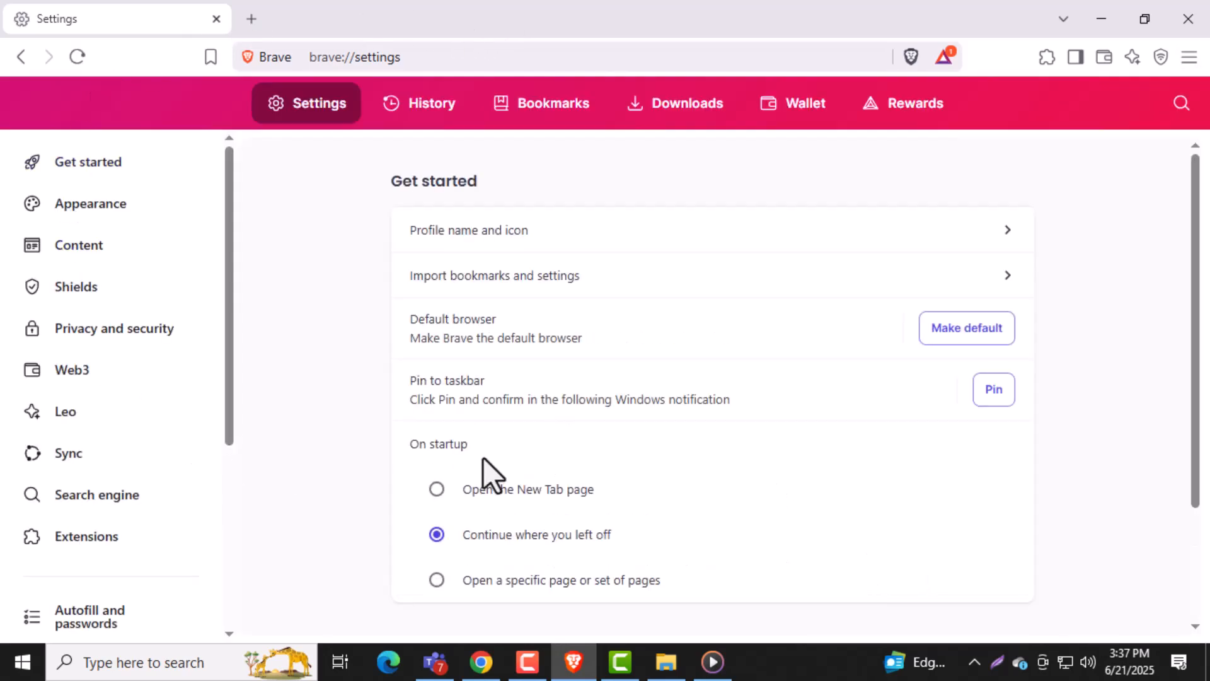
mouse_move(87, 162)
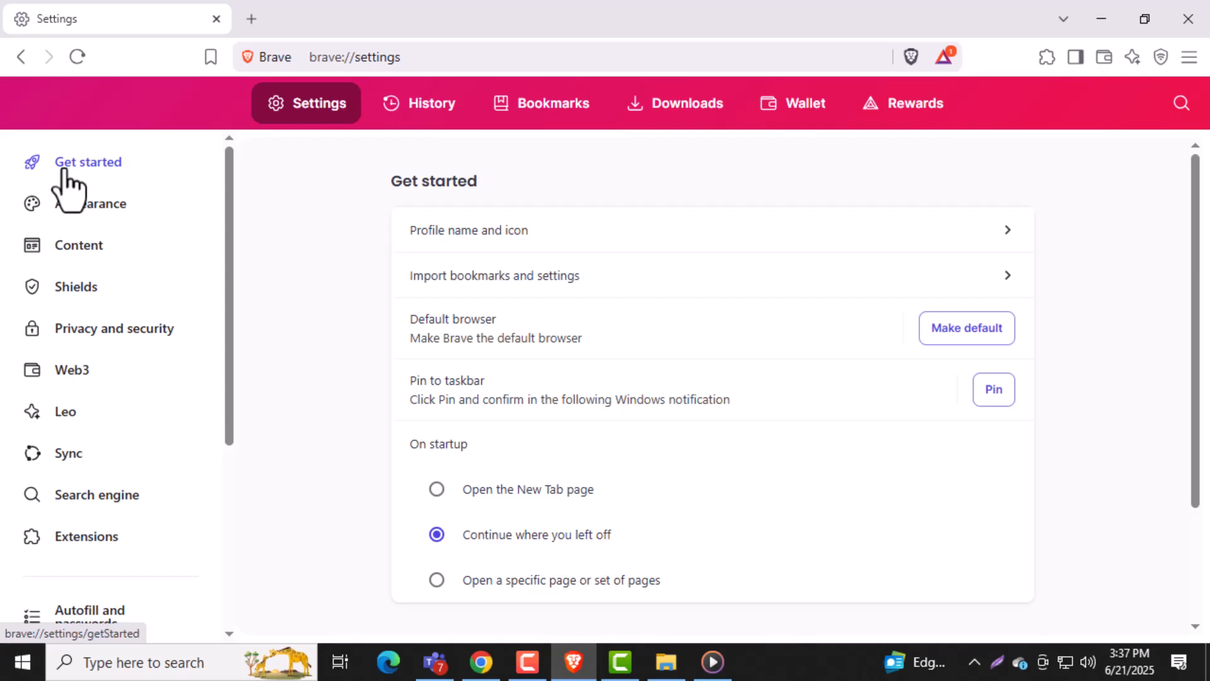
click(88, 161)
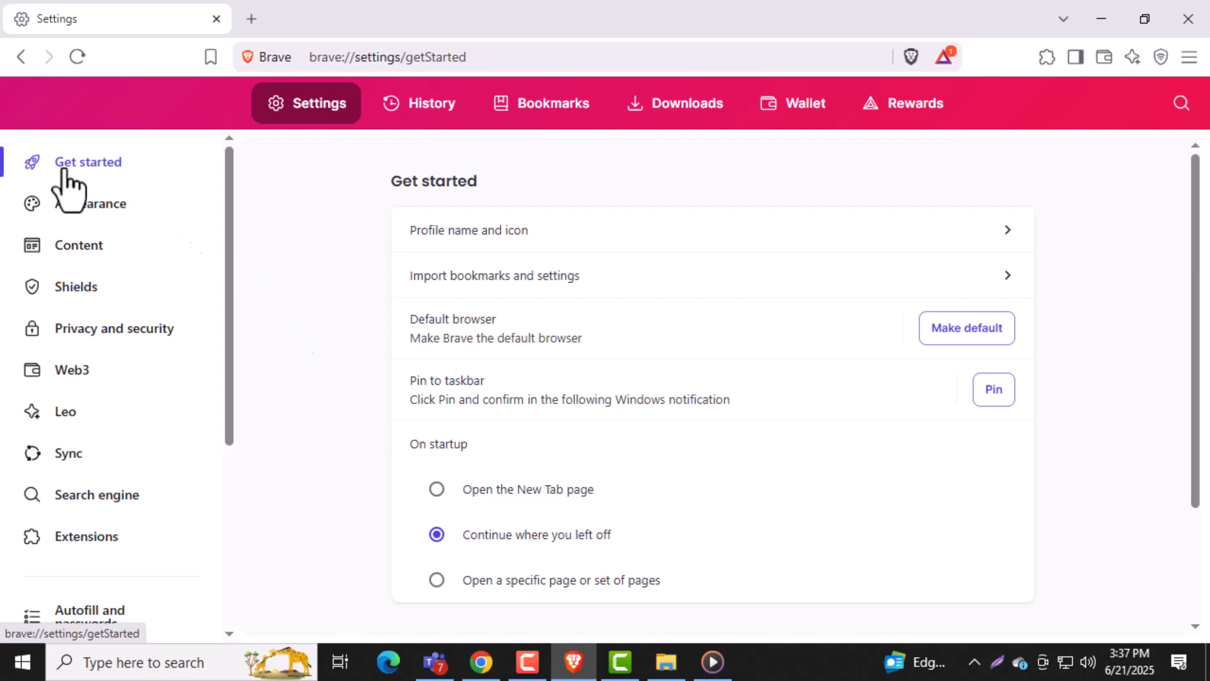
mouse_move(744, 433)
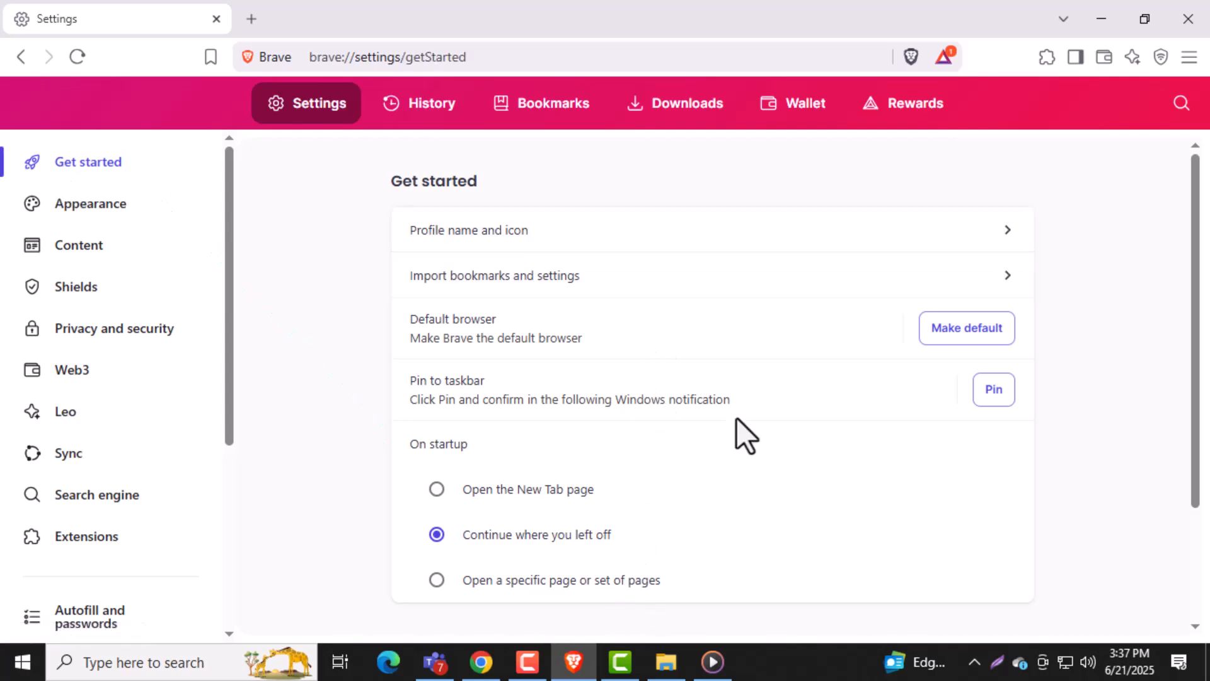
mouse_move(417, 367)
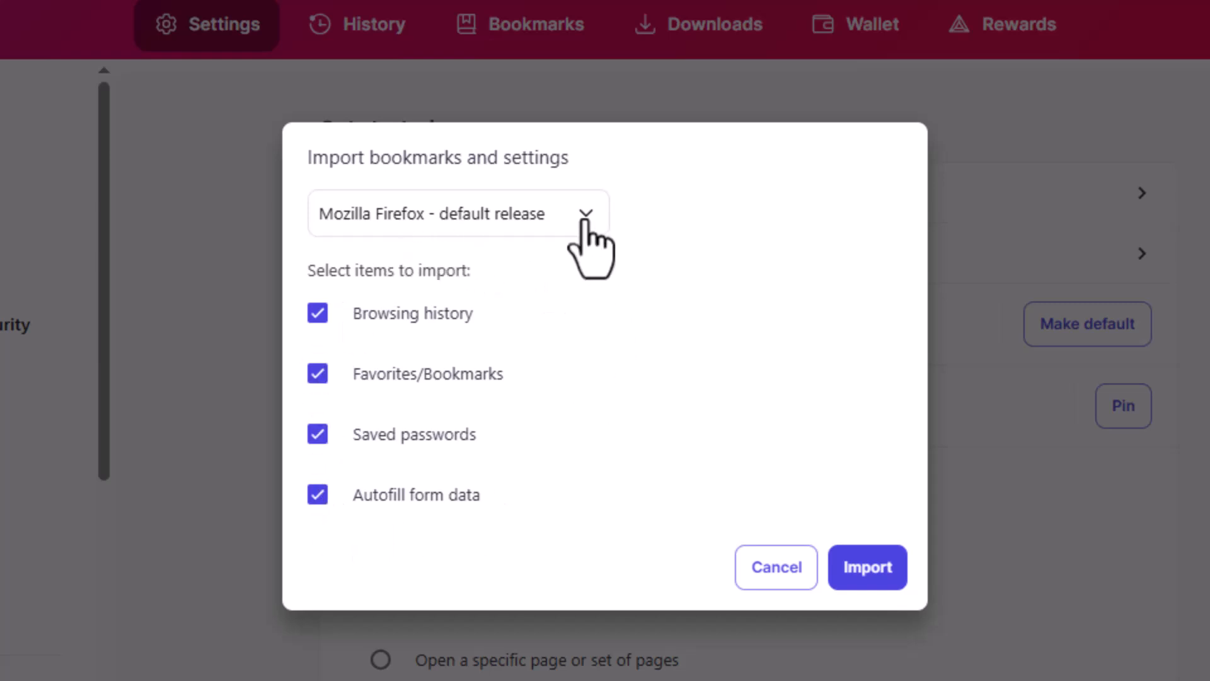
- Select Mozilla Firefox - default as source and import history, bookmarks, passwords and autofill
click(458, 214)
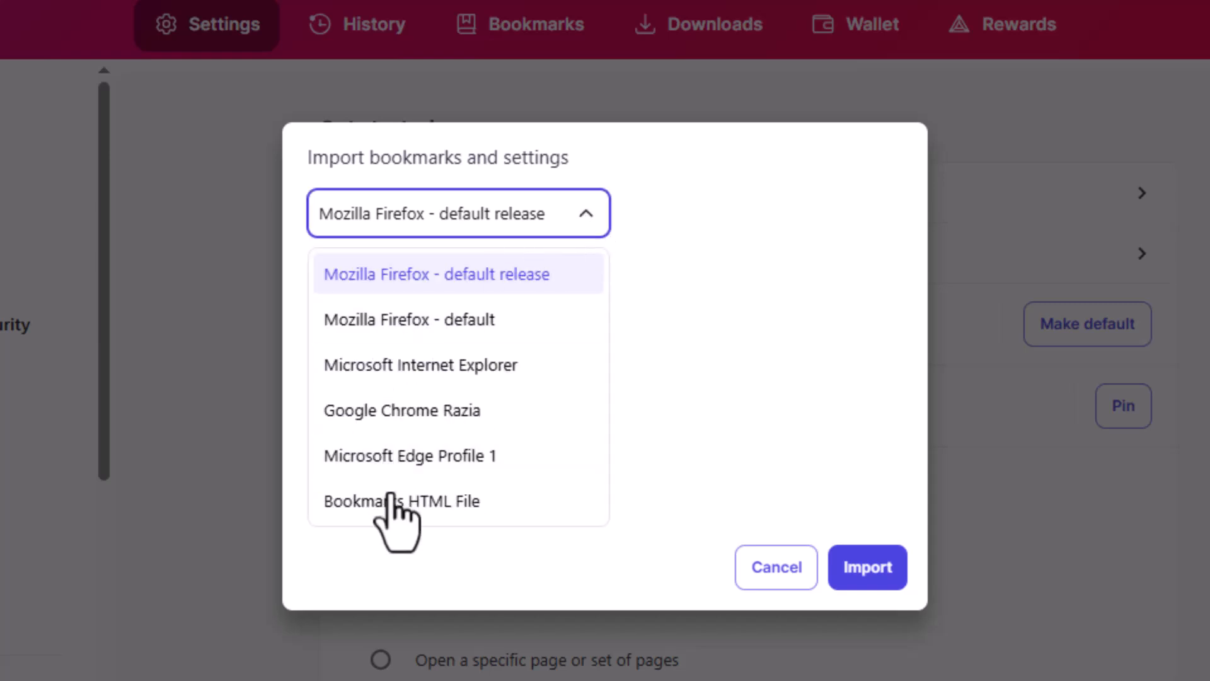
click(408, 319)
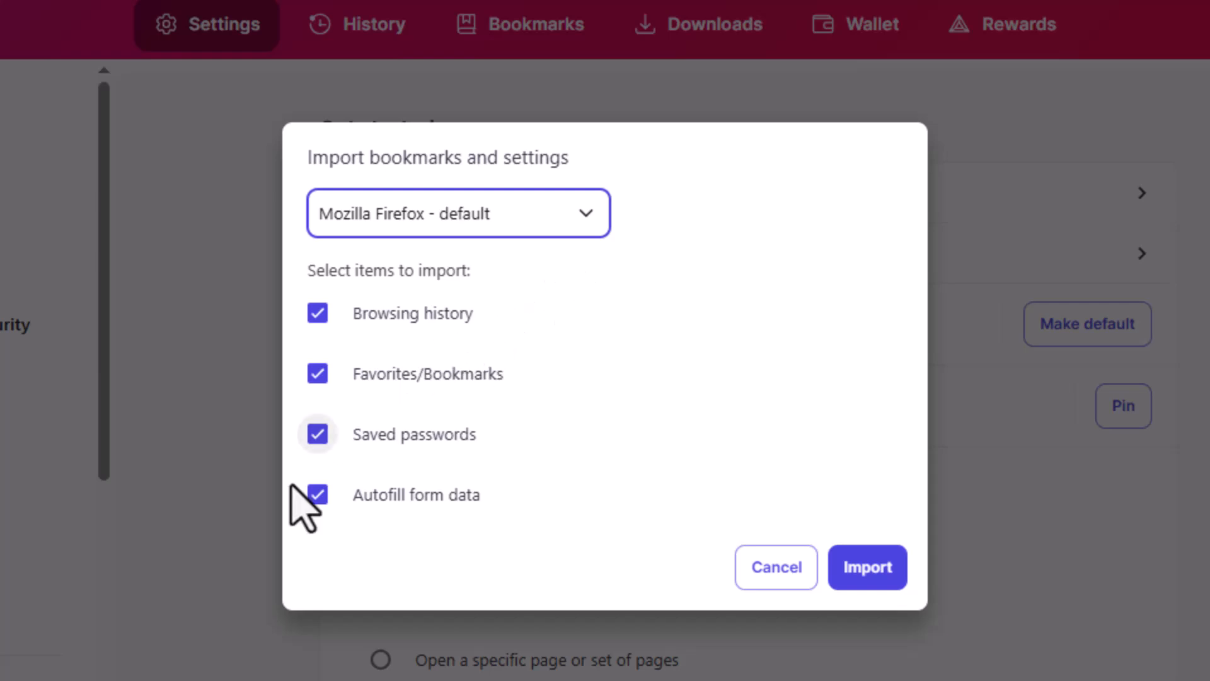
mouse_move(404, 459)
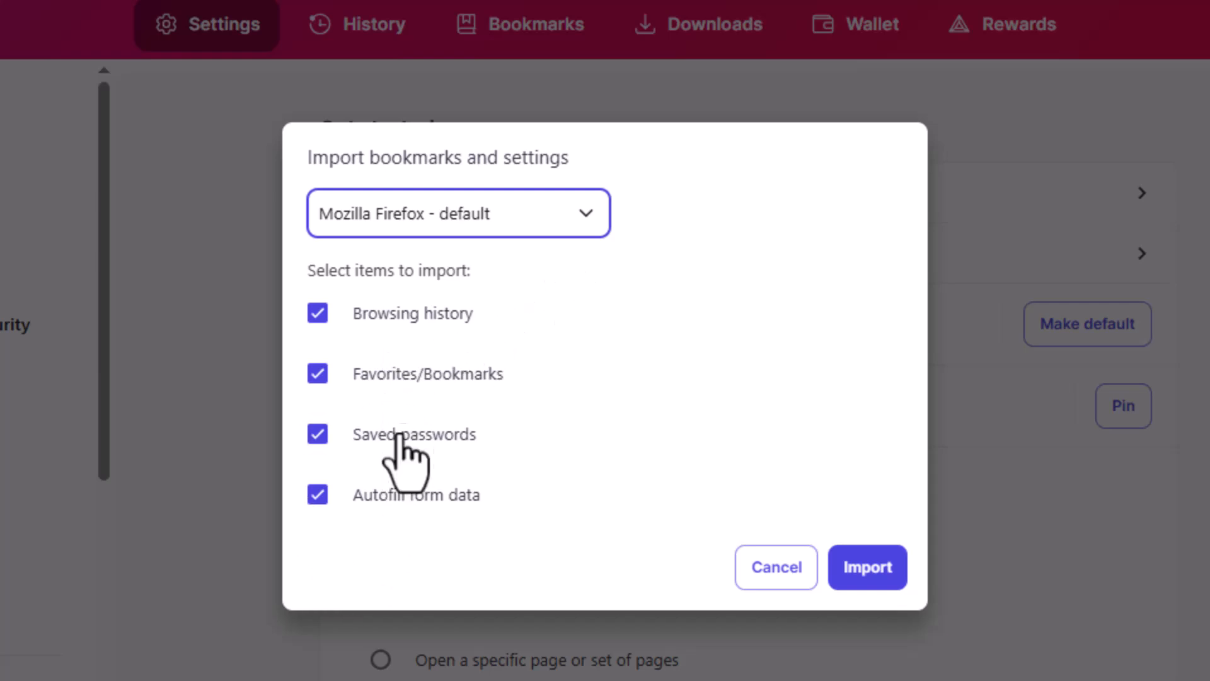
mouse_move(443, 397)
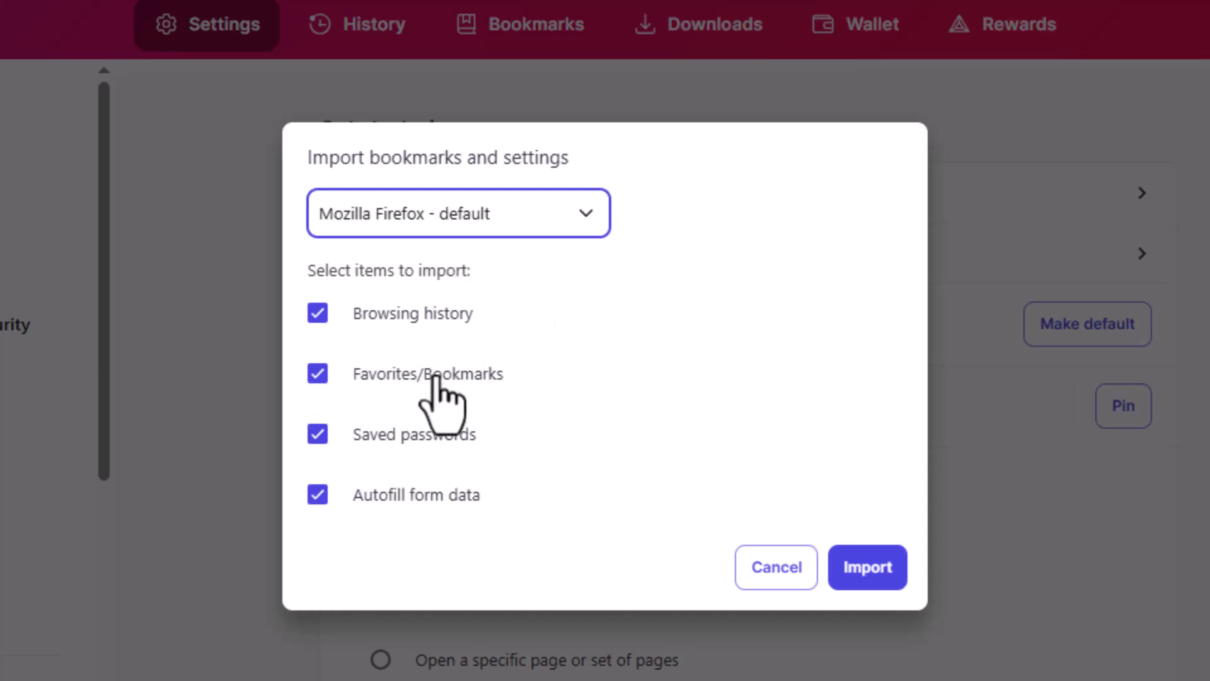
mouse_move(456, 532)
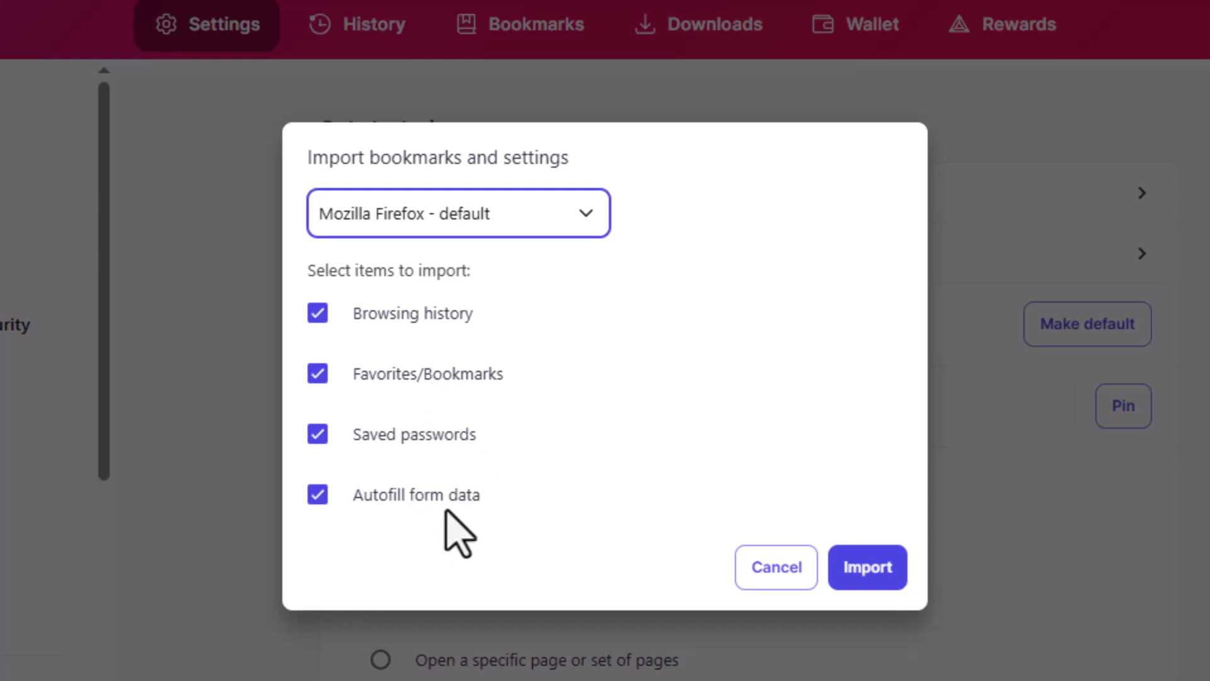
mouse_move(399, 509)
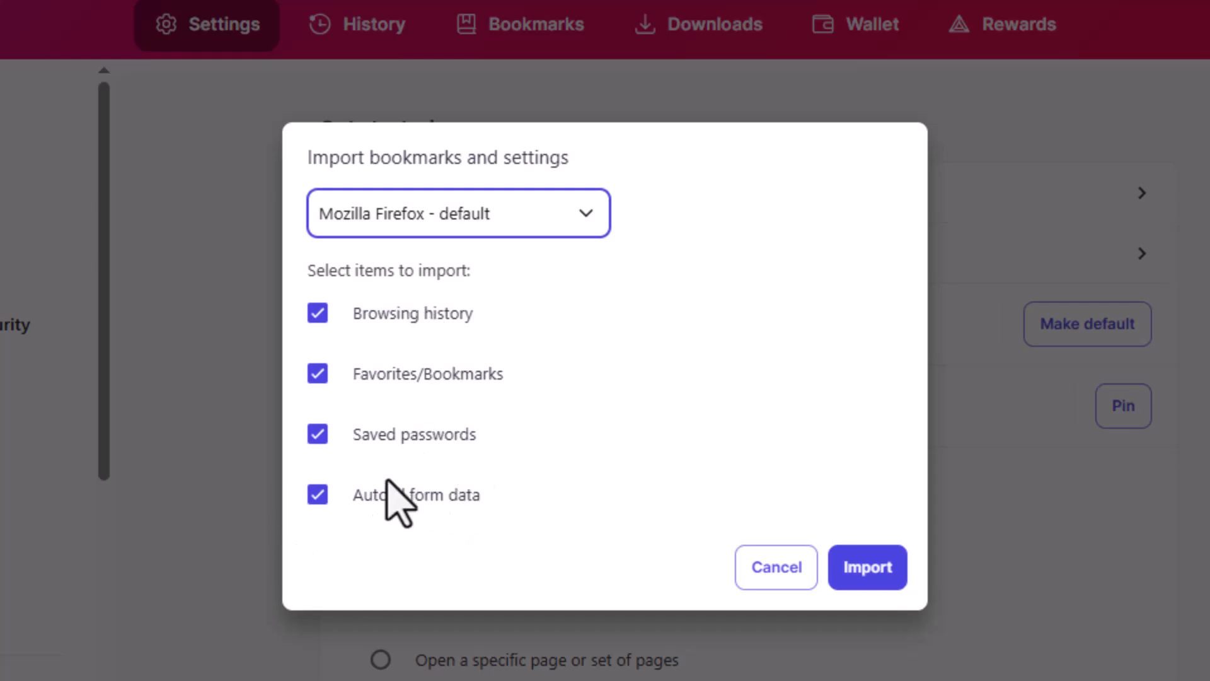
mouse_move(867, 567)
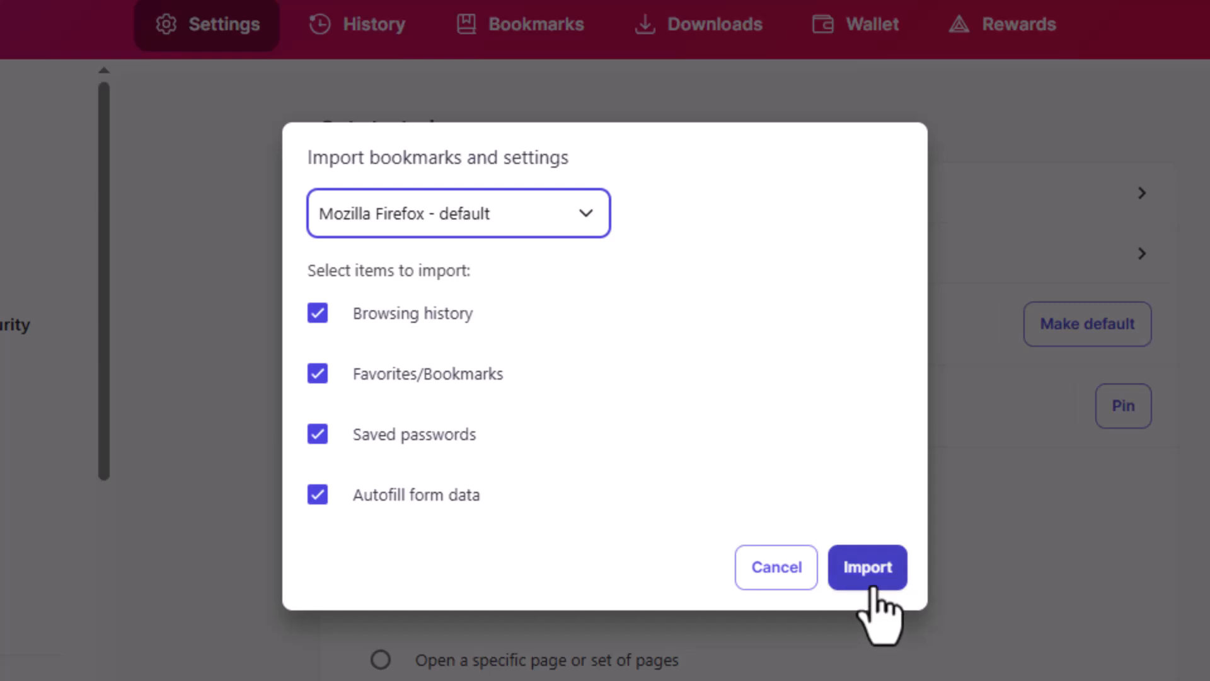
click(867, 568)
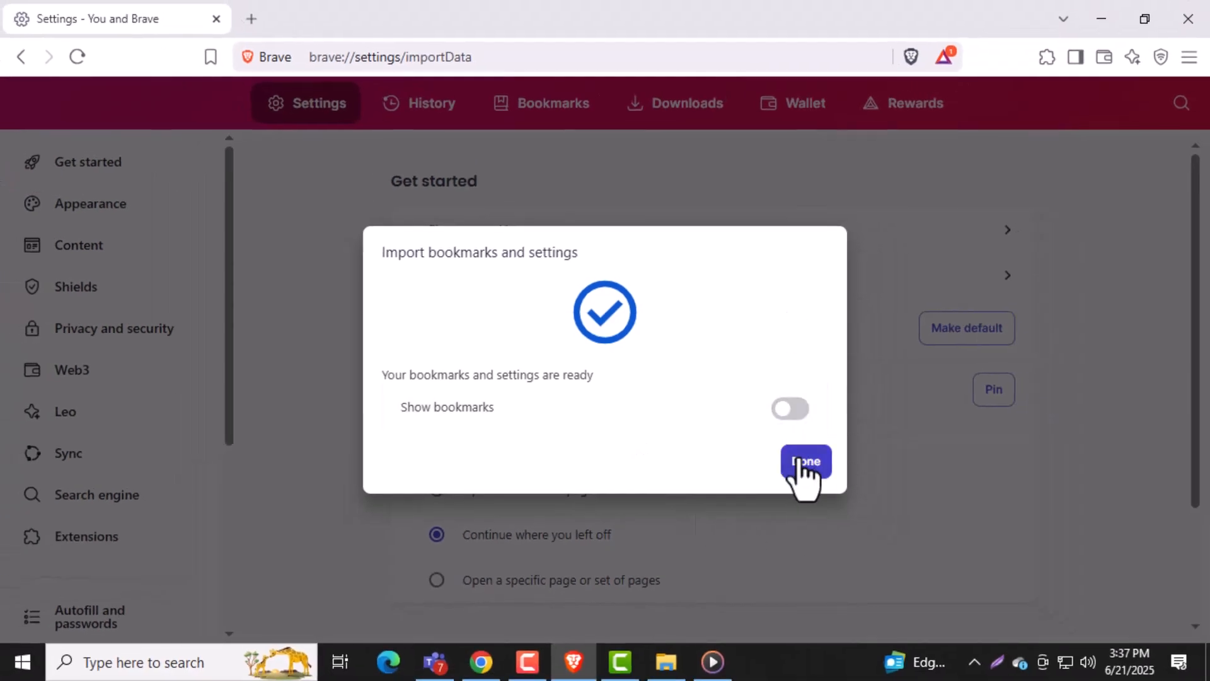
- Confirm Done on 'Your bookmarks and settings are ready' to finish the import
click(806, 461)
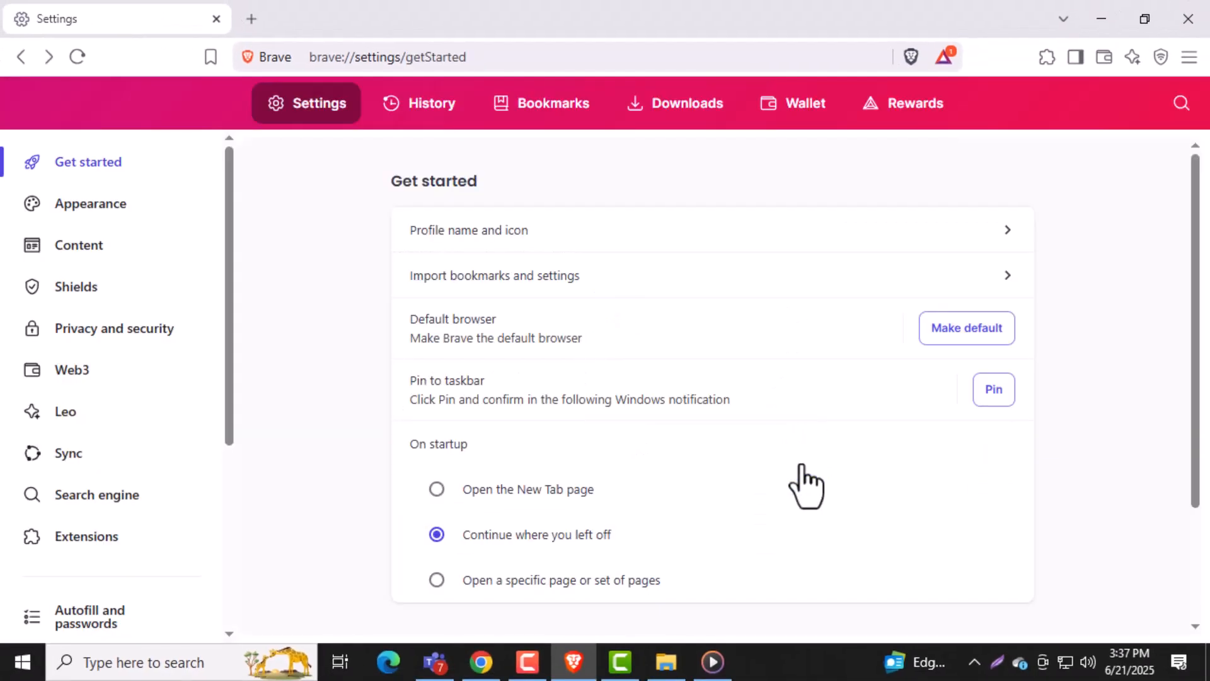
mouse_move(810, 476)
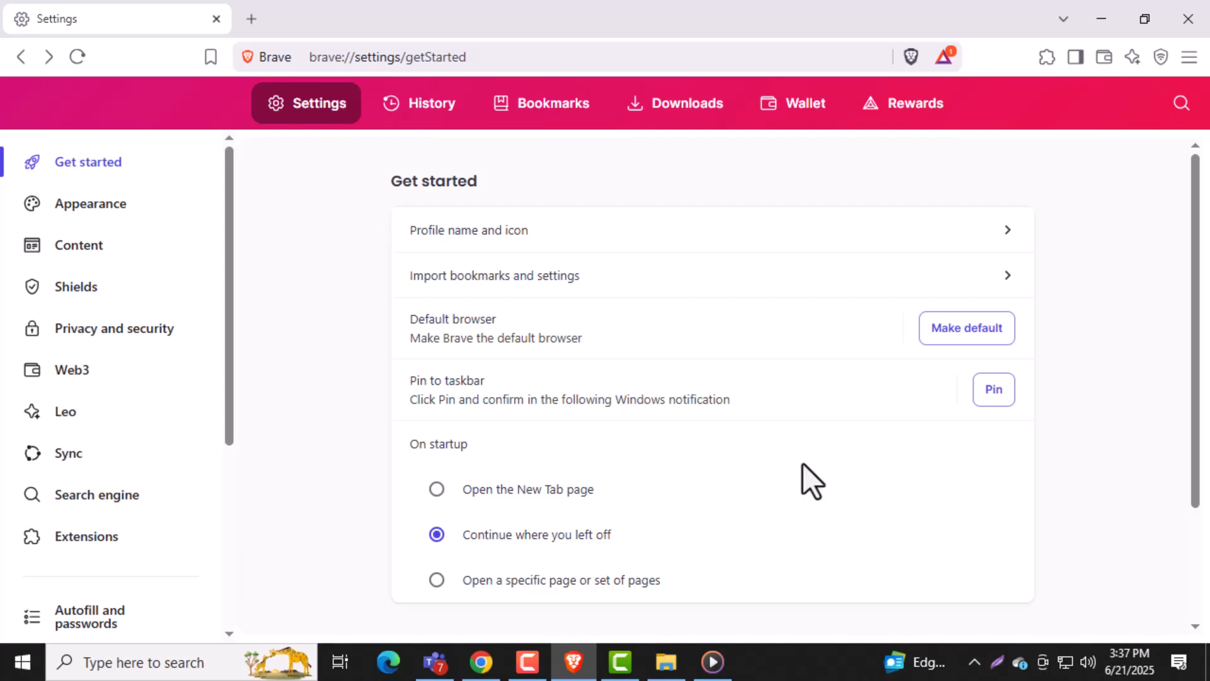